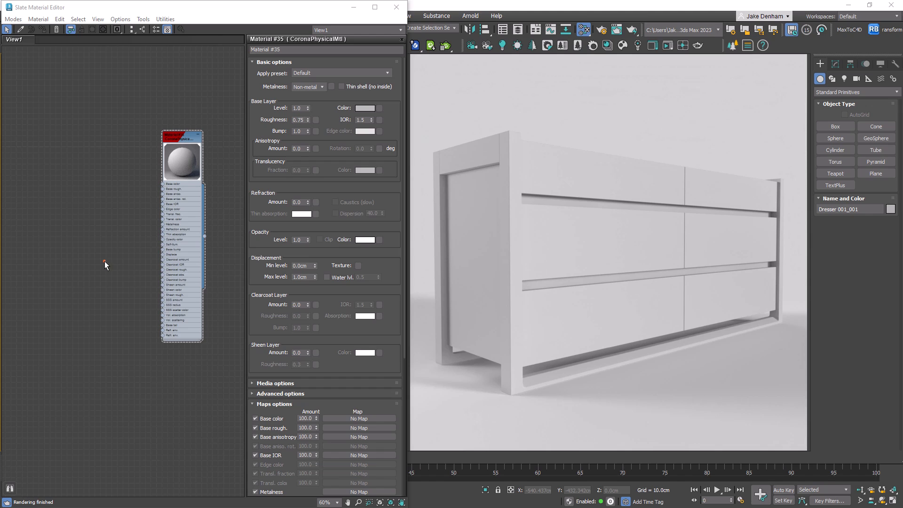
Step: Add a Corona Curvature map to the dresser material's base colour for red and green edges
right_click(104, 264)
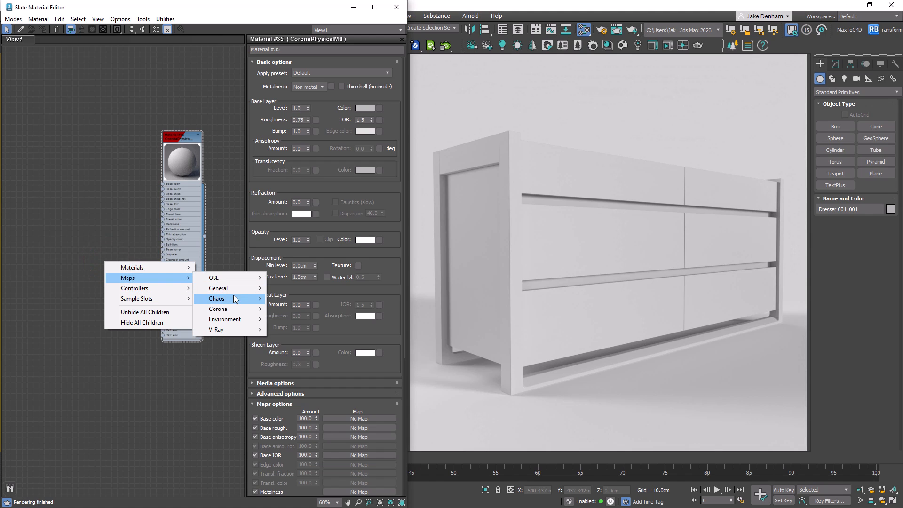
mouse_move(218, 309)
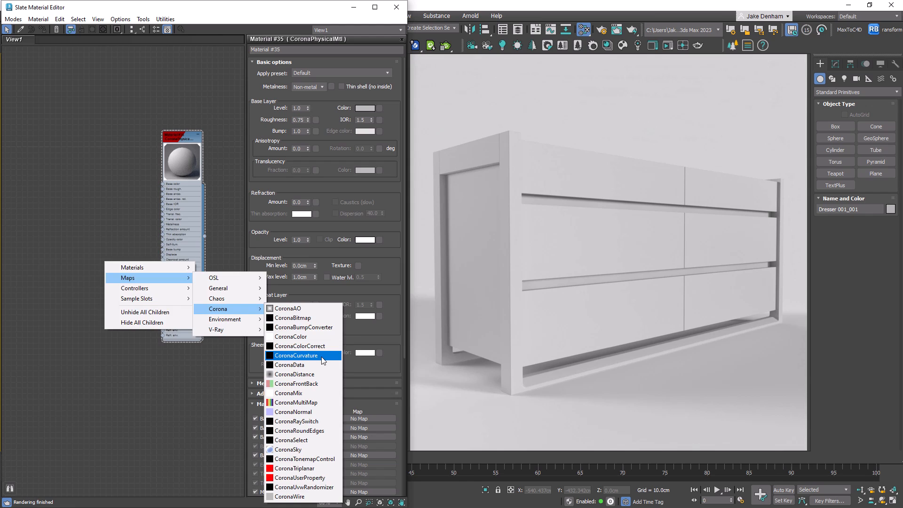
left_click(296, 355)
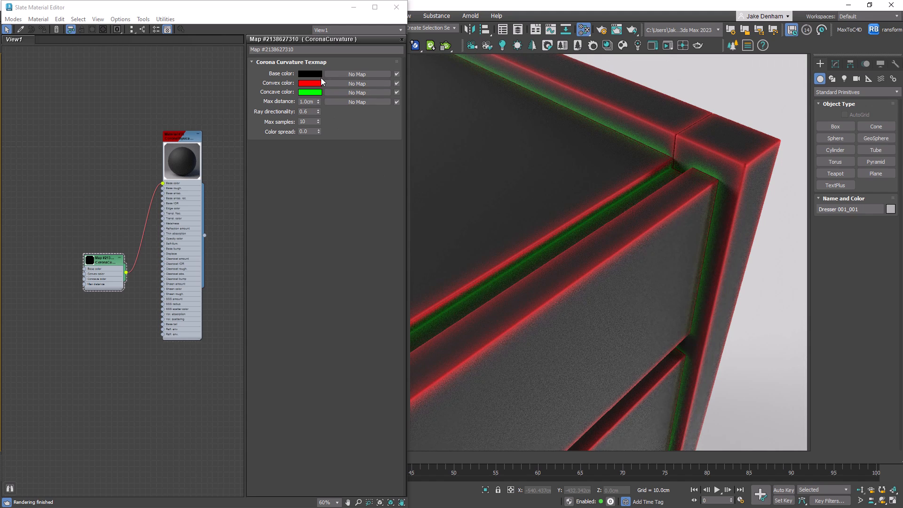
Step: Try alternative base, convex and concave curvature colours, cancelling each to keep the originals
left_click(310, 74)
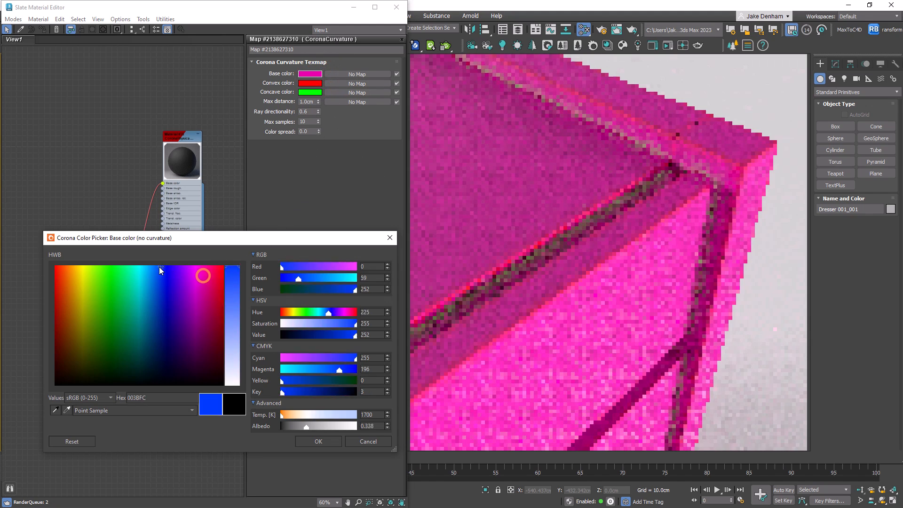
left_click(153, 276)
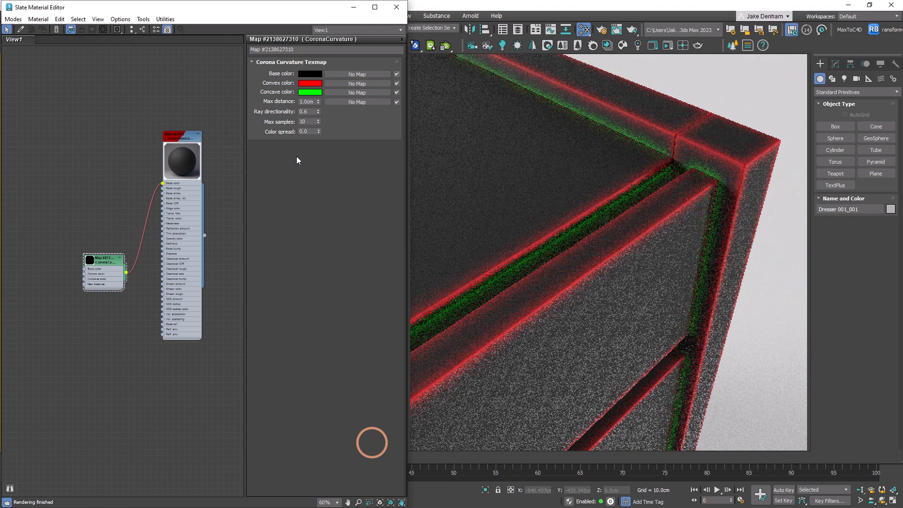
left_click(310, 83)
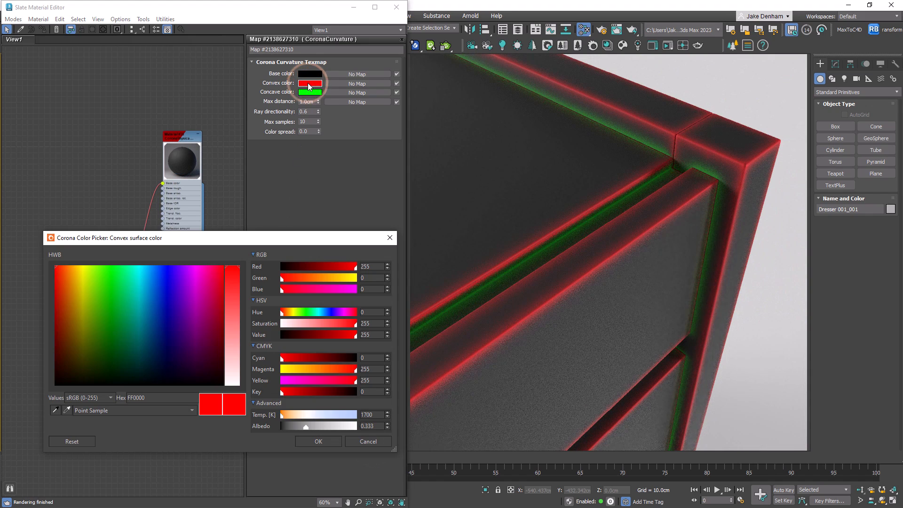
left_click(211, 277)
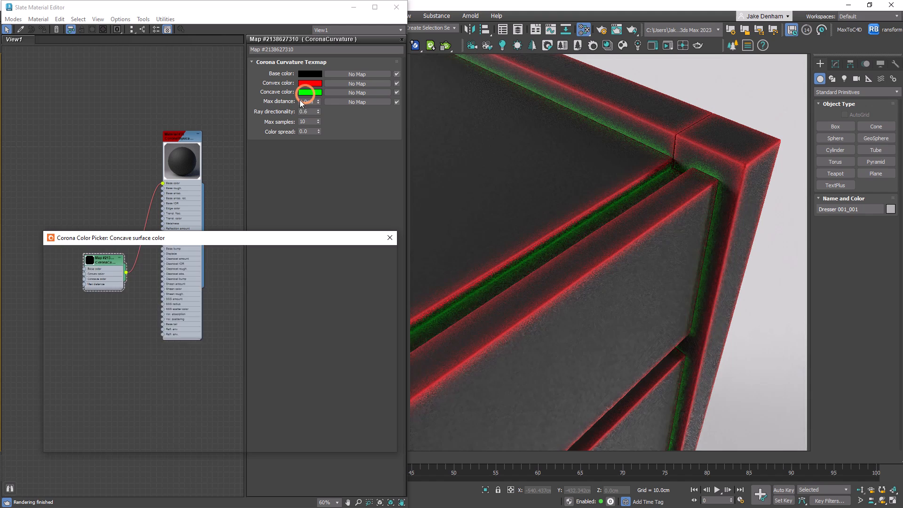
left_click(309, 91)
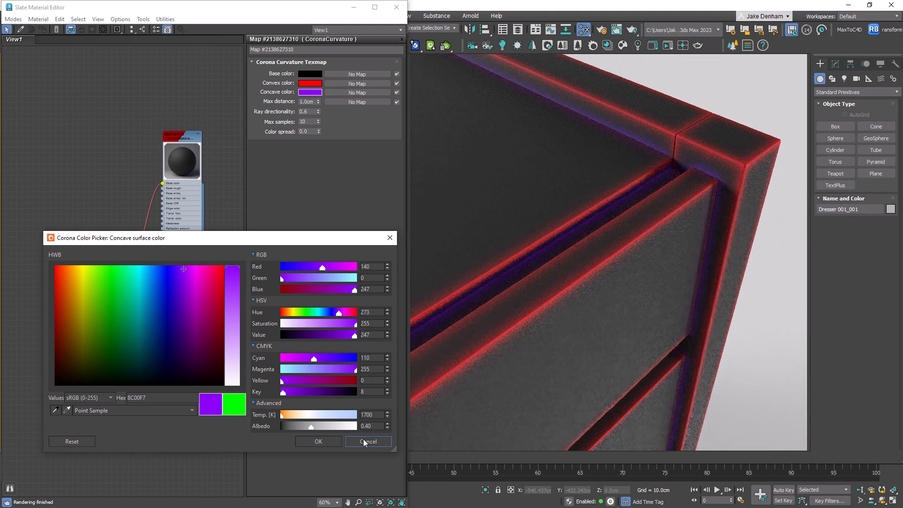
left_click(368, 441)
type("1")
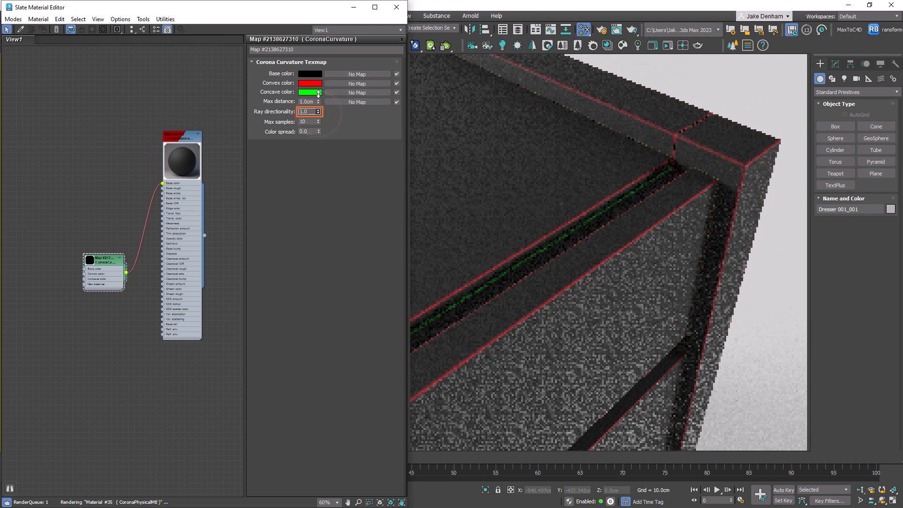
Step: Test ray directionality values, then restore 0.6 and return colour spread to 0.0
left_click_drag(318, 110, 318, 115)
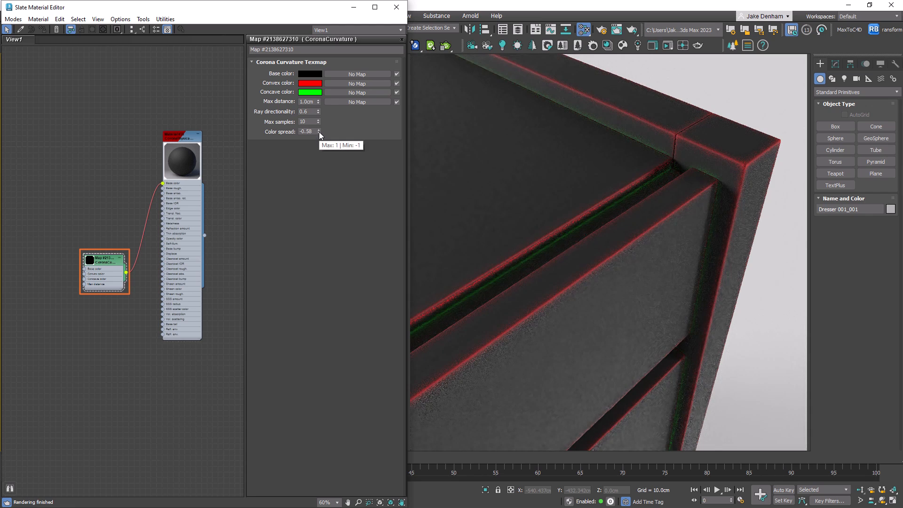
left_click(319, 130)
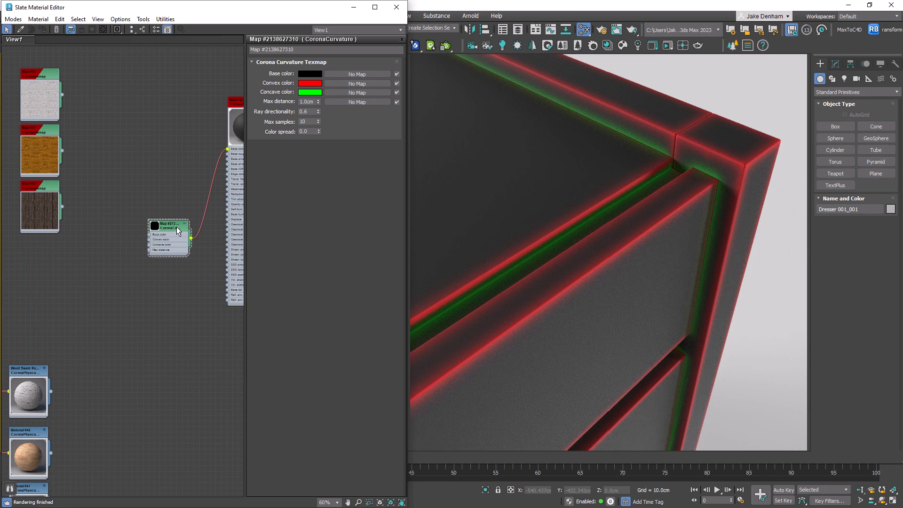
Step: Wire a wood texture bitmap into the curvature map's colour inputs
left_click_drag(168, 231, 158, 128)
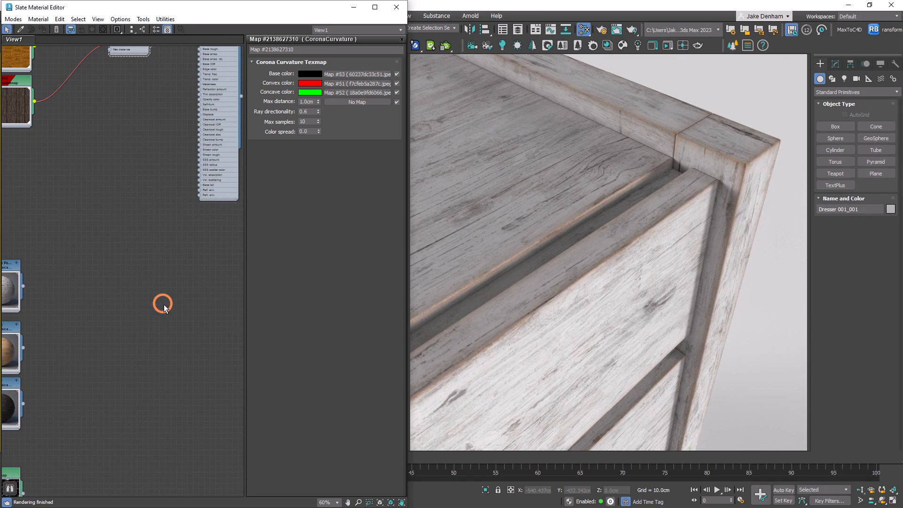
right_click(163, 304)
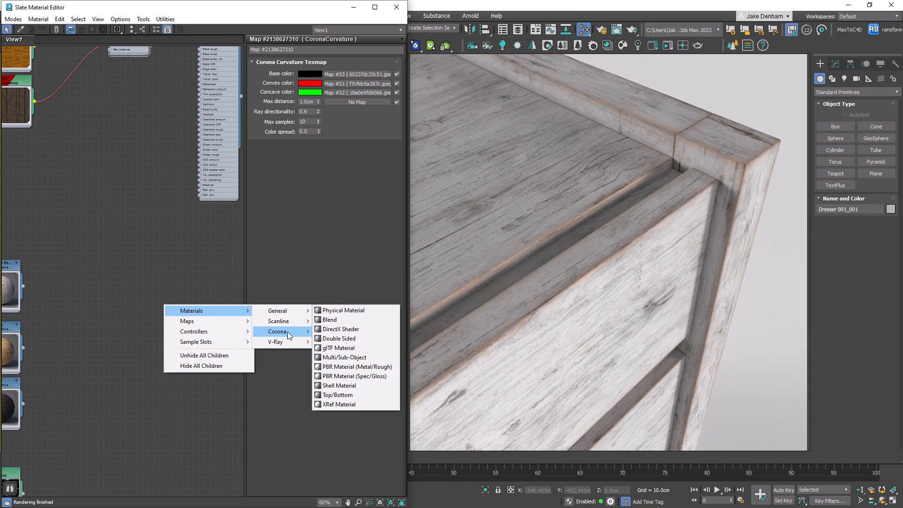
Step: Create a Corona Layered material with the light wood in Layer 1, plus a Corona Curvature map
left_click(357, 349)
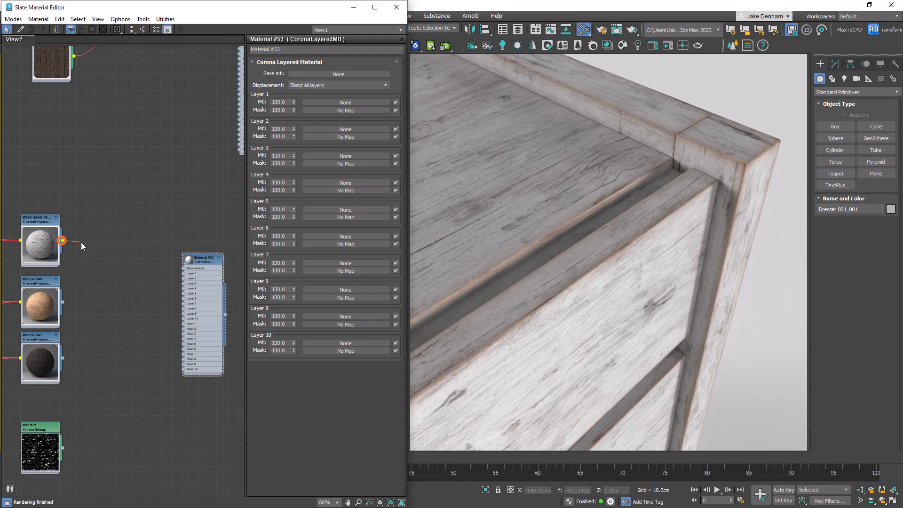
right_click(201, 257)
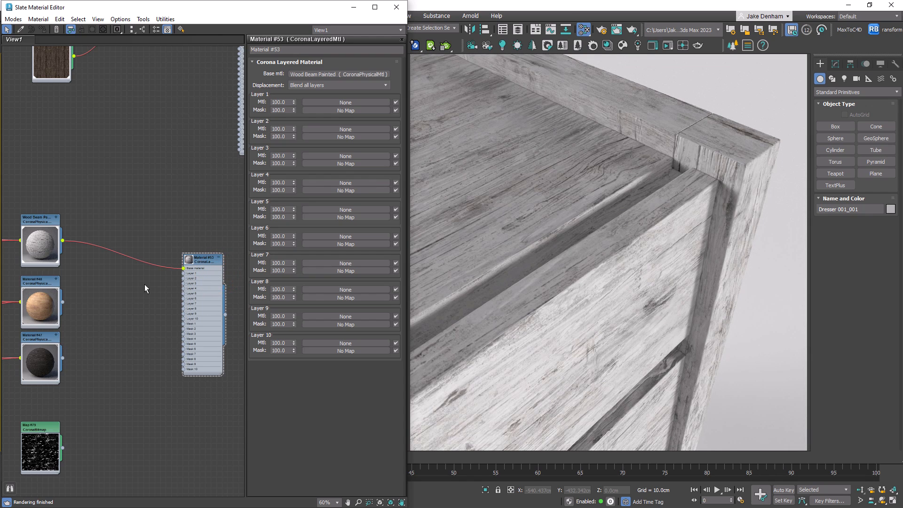
left_click_drag(62, 301, 179, 272)
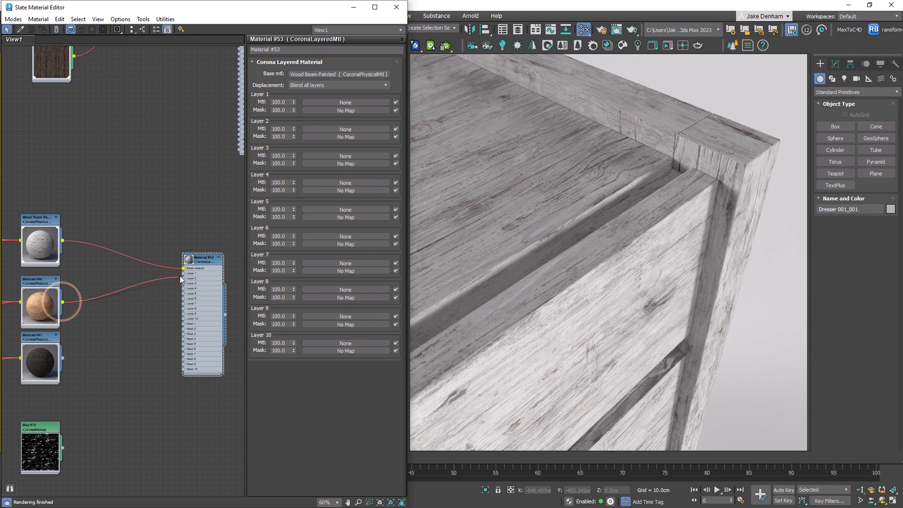
left_click_drag(58, 302, 183, 269)
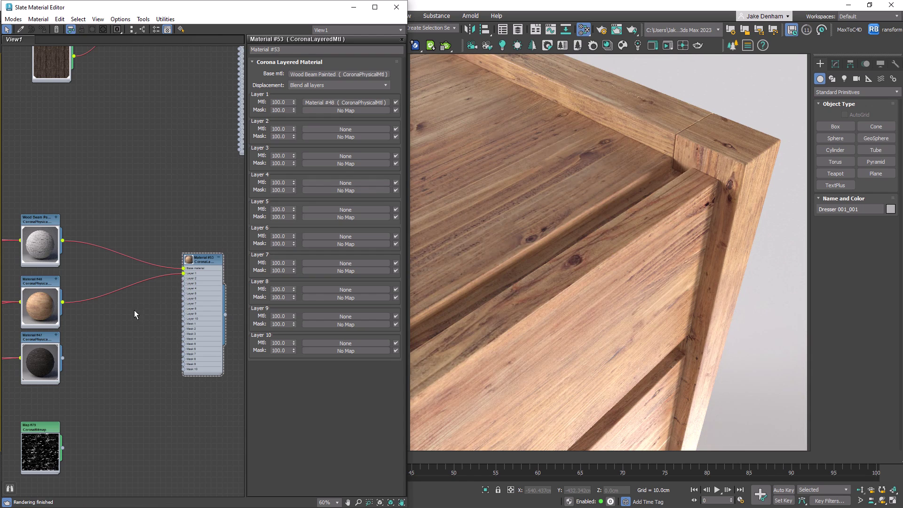
right_click(135, 314)
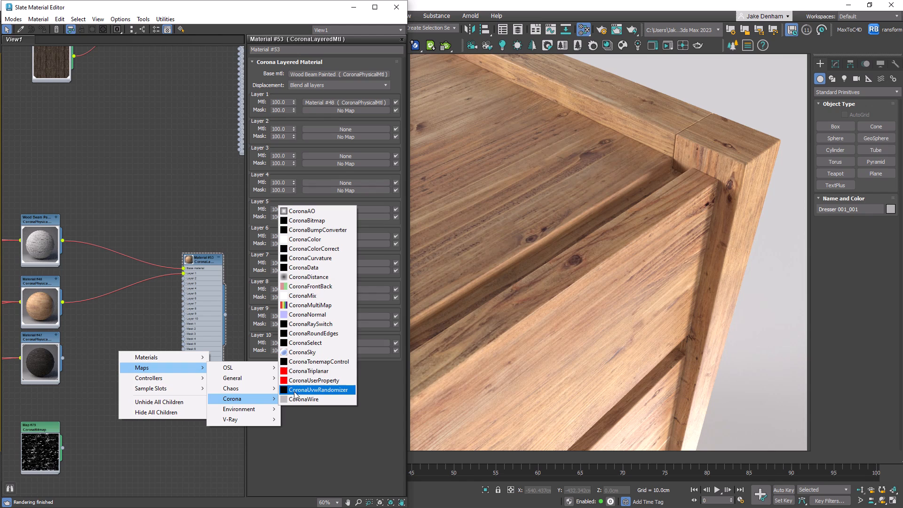
left_click(312, 258)
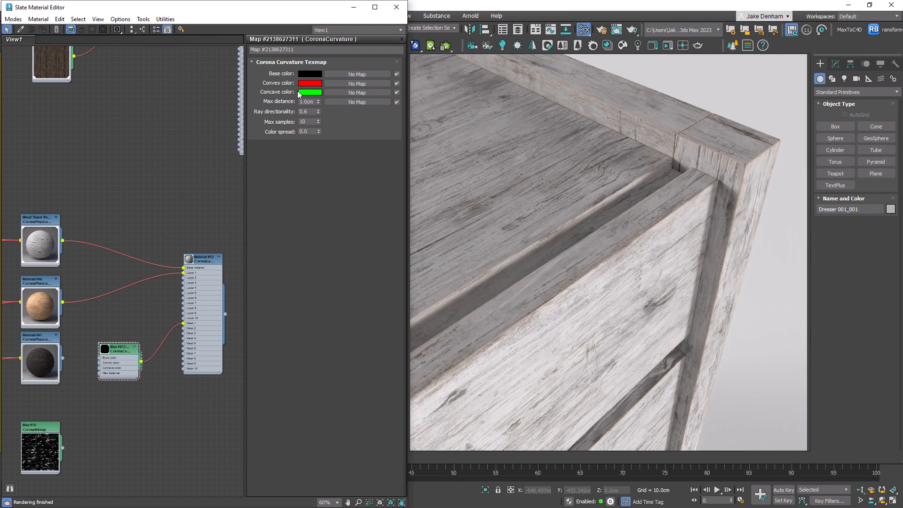
Step: Make the mask curvature map's convex colour white and concave colour black
left_click(309, 83)
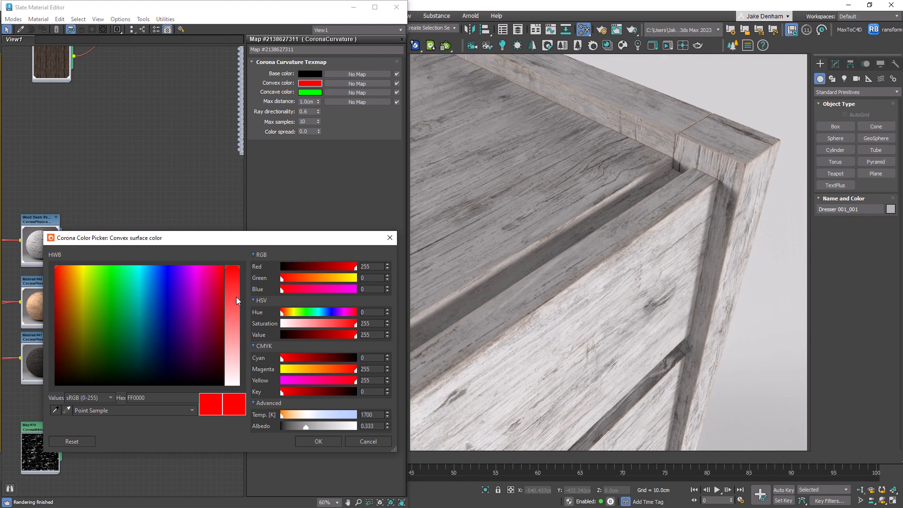
left_click(319, 441)
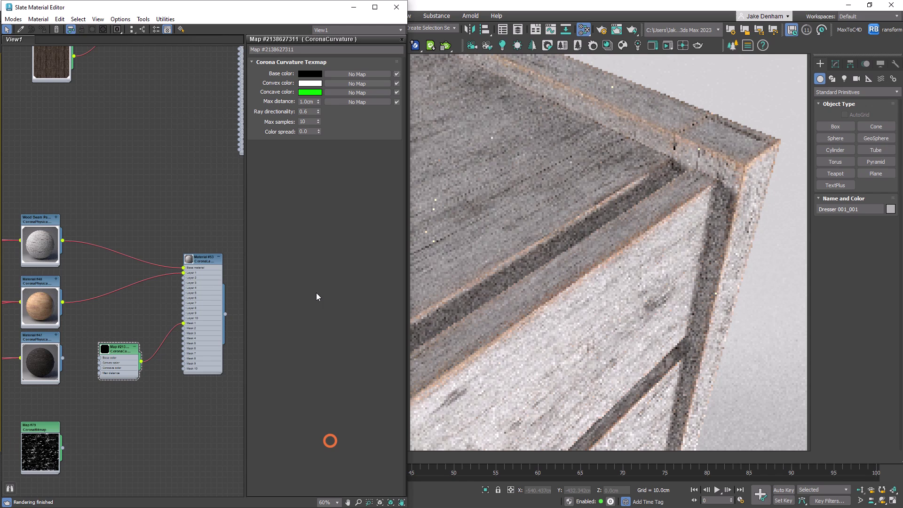
left_click(309, 91)
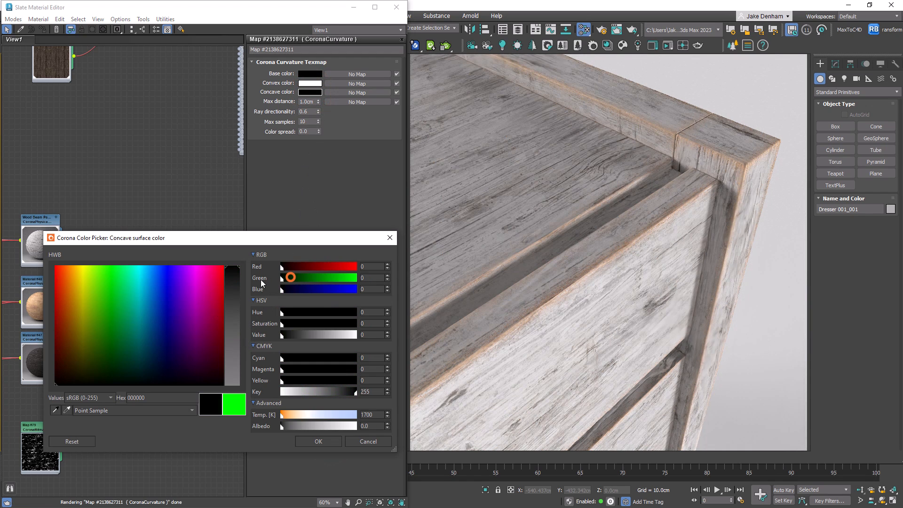
left_click(318, 441)
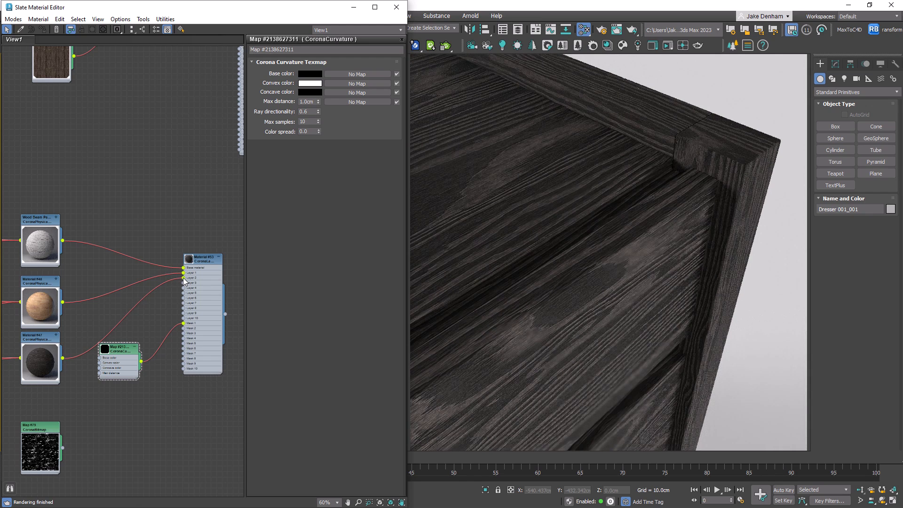
Step: Add a second Corona Curvature map with black convex and white concave colours
right_click(109, 393)
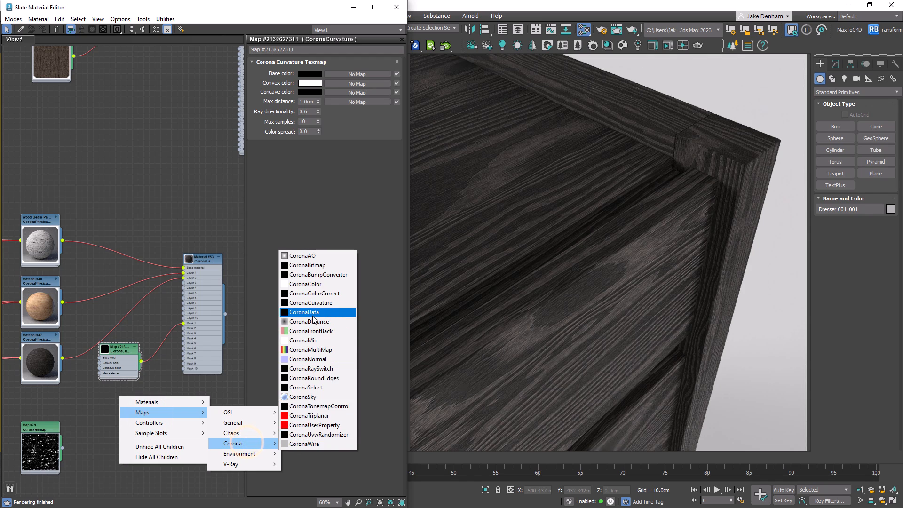
left_click(310, 302)
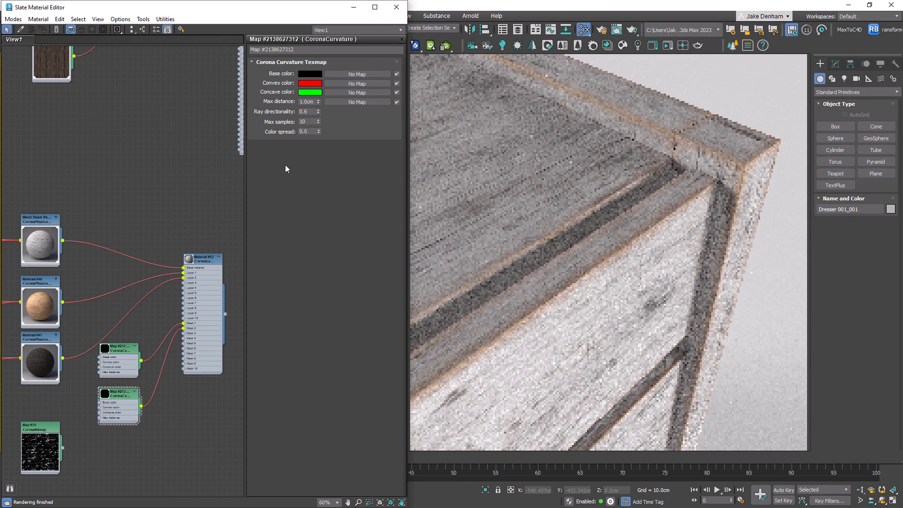
left_click(310, 83)
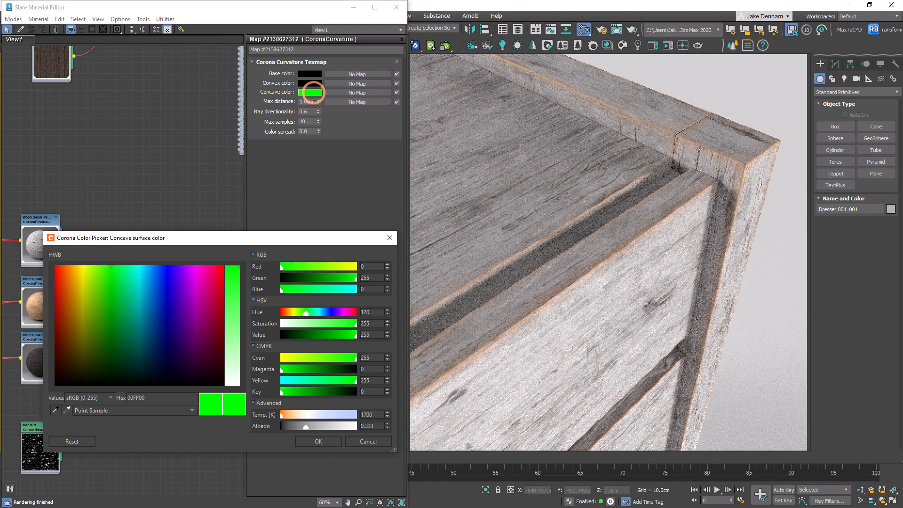
left_click(228, 327)
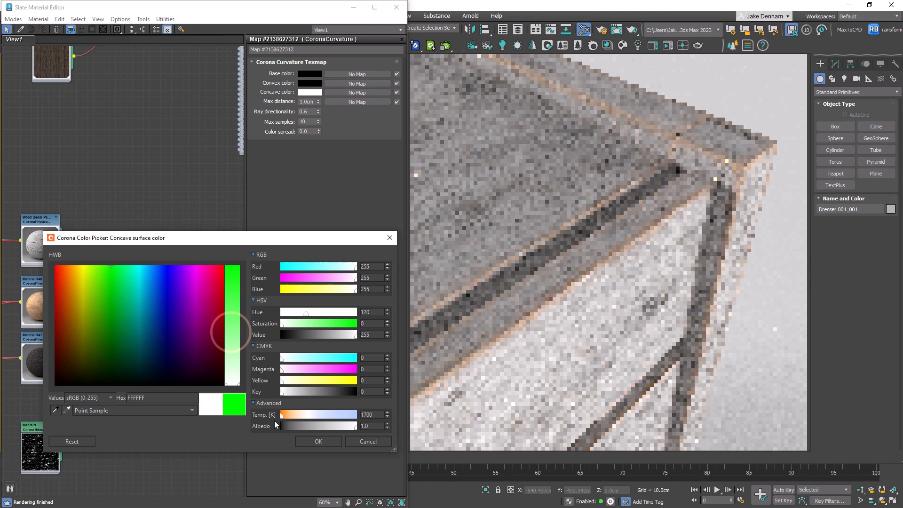
left_click(318, 441)
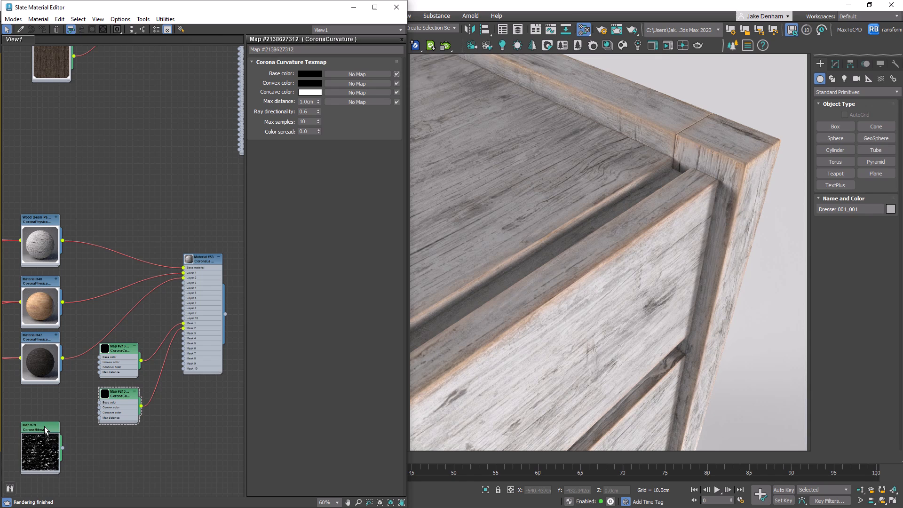
Step: Preview the distress bitmap image and set the curvature map's colour spread to 0.2
left_click(40, 427)
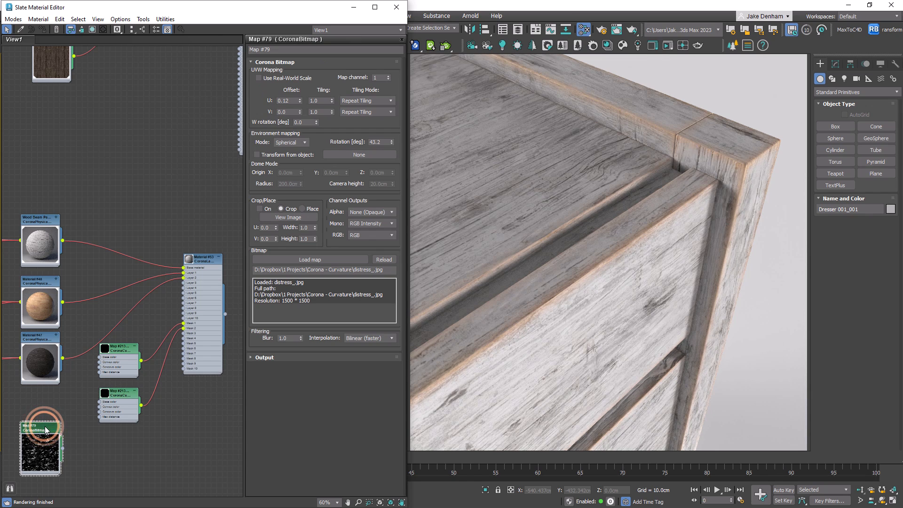
left_click(288, 217)
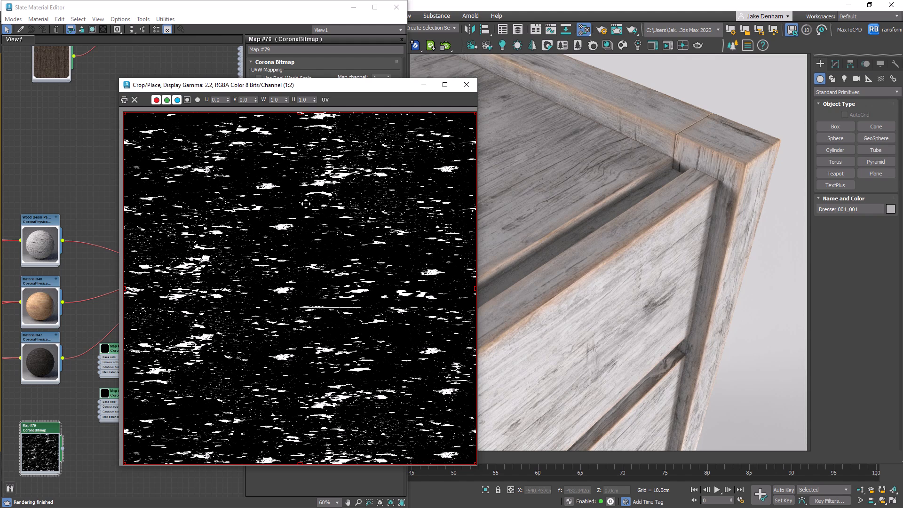
left_click(466, 84)
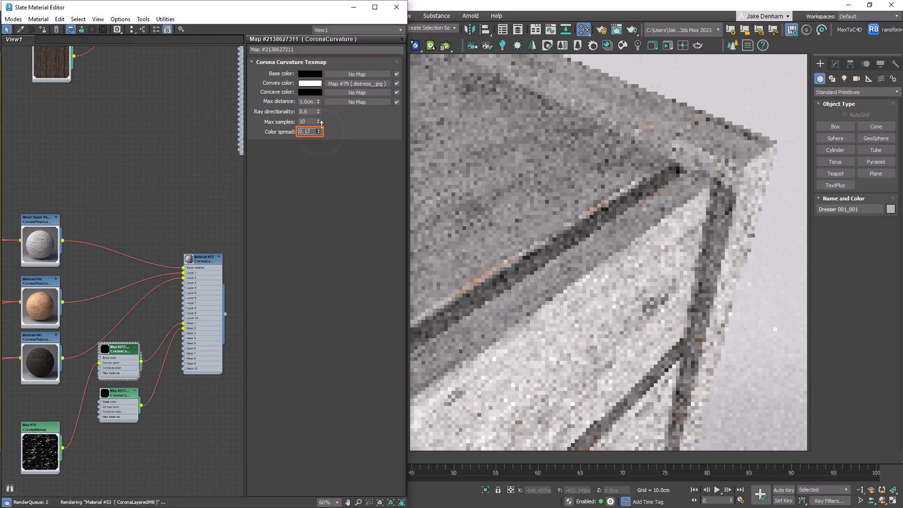
left_click(321, 129)
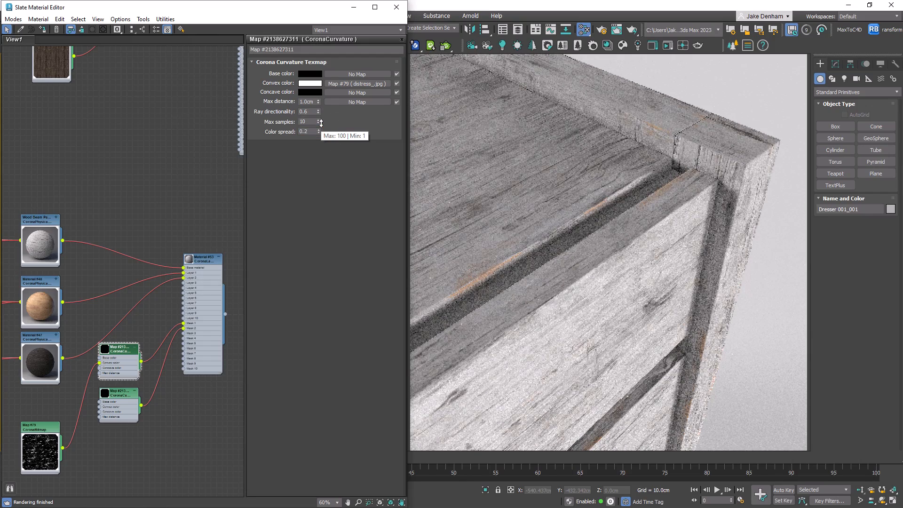